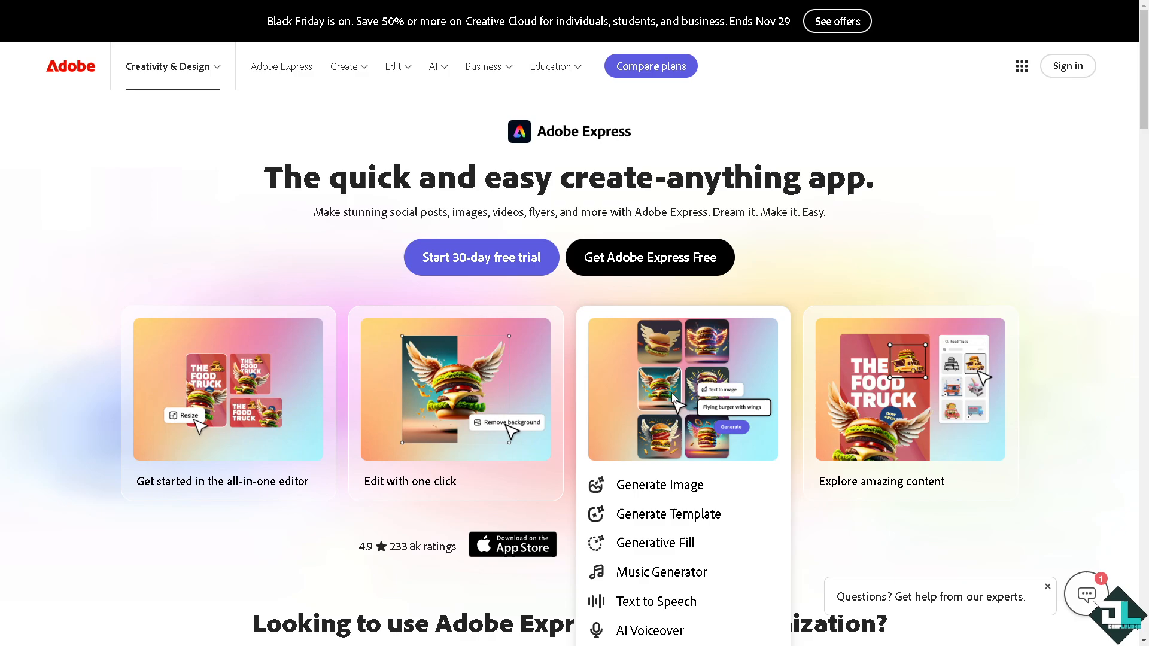
{"action": "mouse_move", "coordinate": [699, 399]}
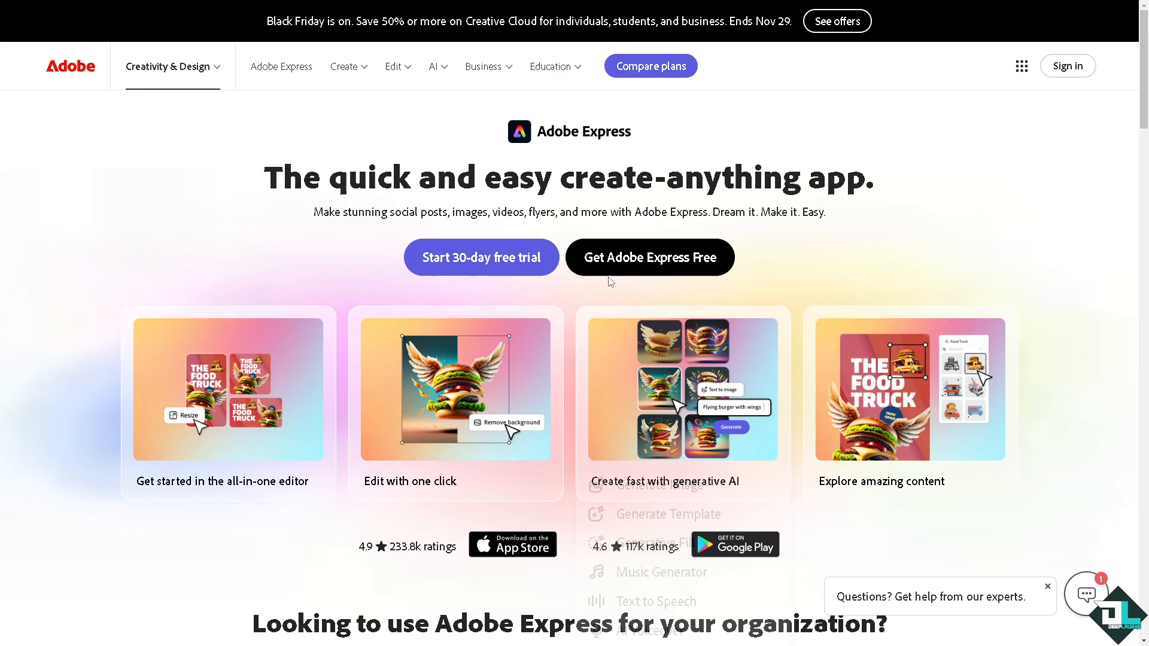
Choose 'Get Adobe Express Free' to reach the sign-in page
{"action": "left_click", "coordinate": [1066, 66]}
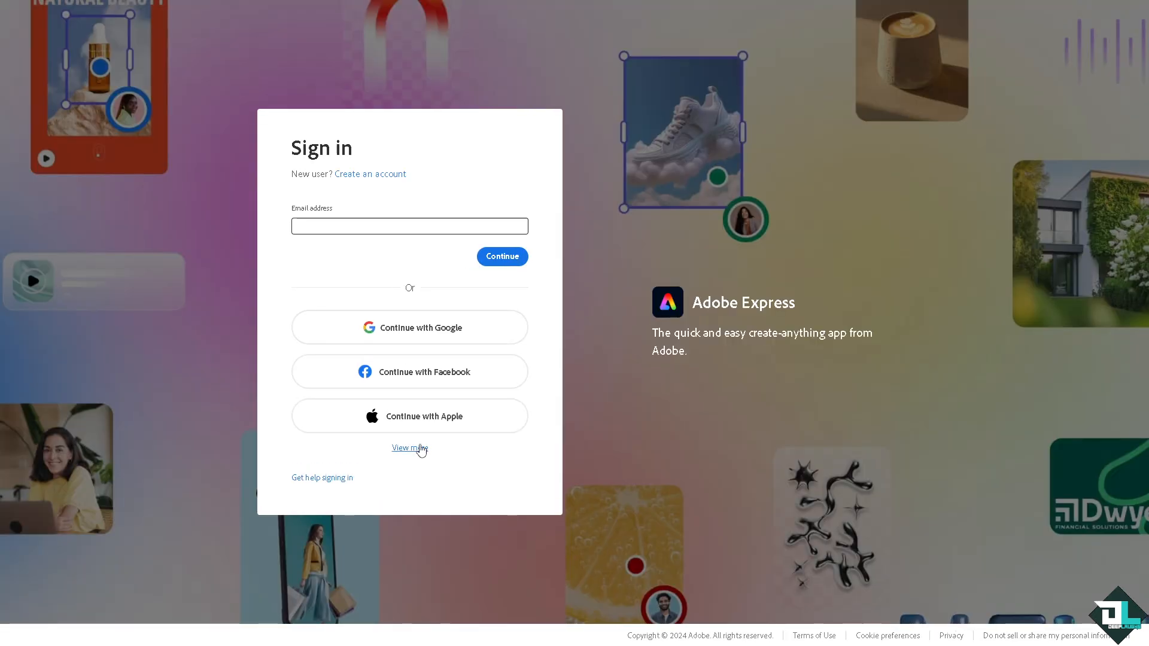
Choose 'Create an account' to start the sign-up form
{"action": "left_click", "coordinate": [370, 174]}
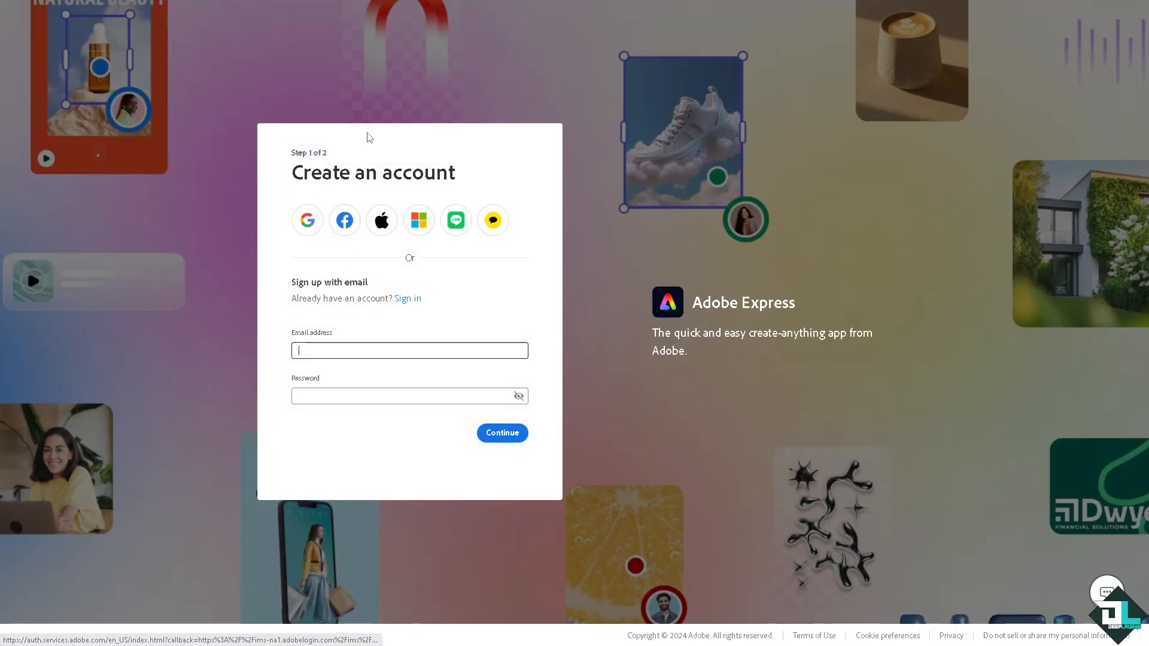
{"action": "mouse_move", "coordinate": [431, 237]}
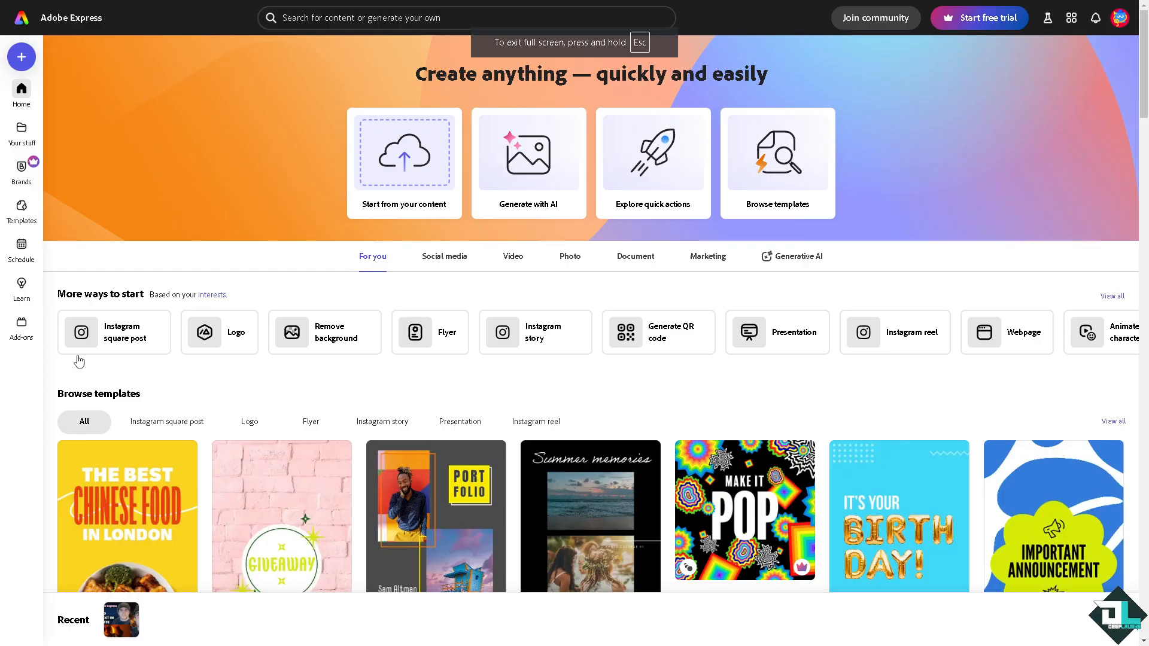
{"action": "mouse_move", "coordinate": [39, 245]}
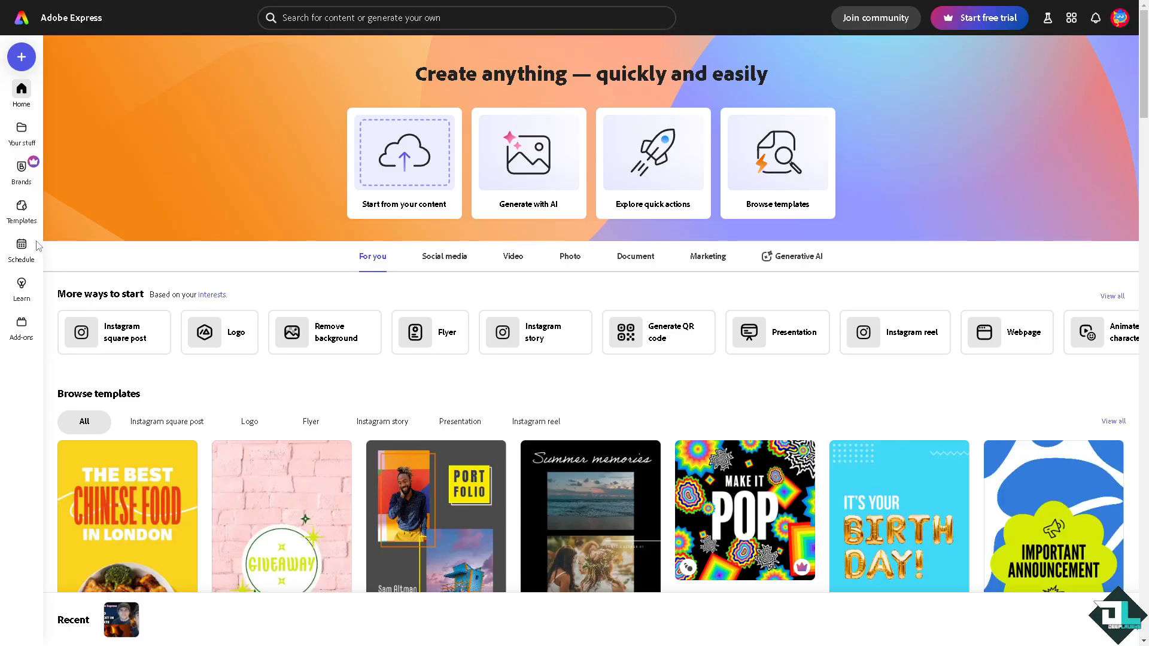
{"action": "mouse_move", "coordinate": [21, 212]}
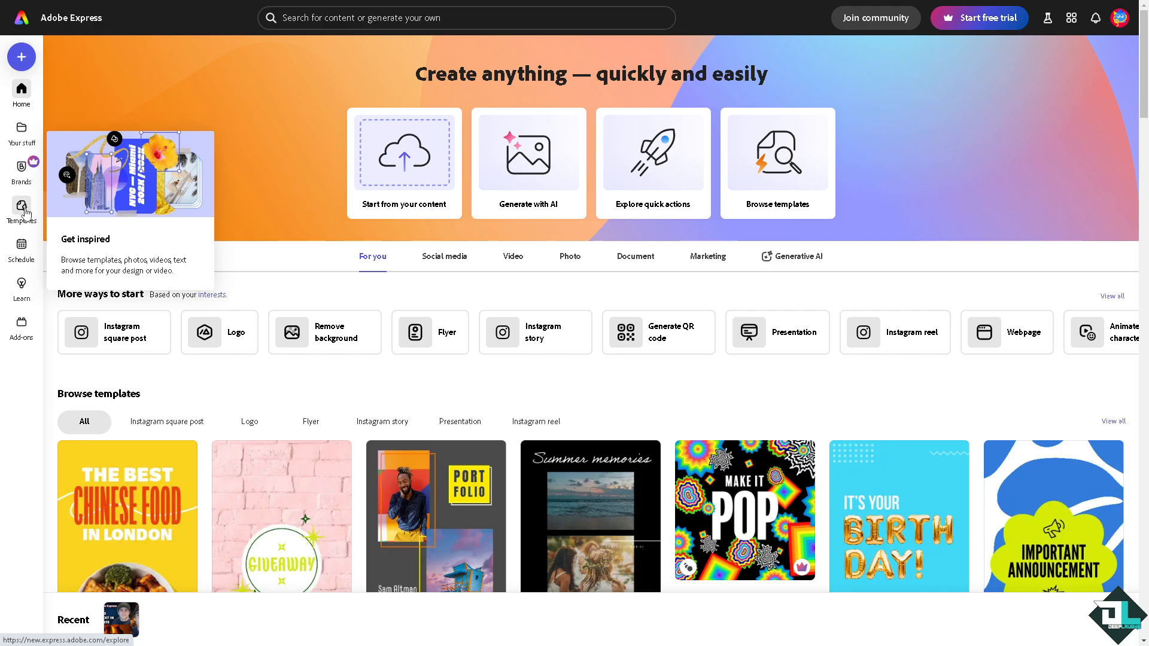
{"action": "mouse_move", "coordinate": [166, 421]}
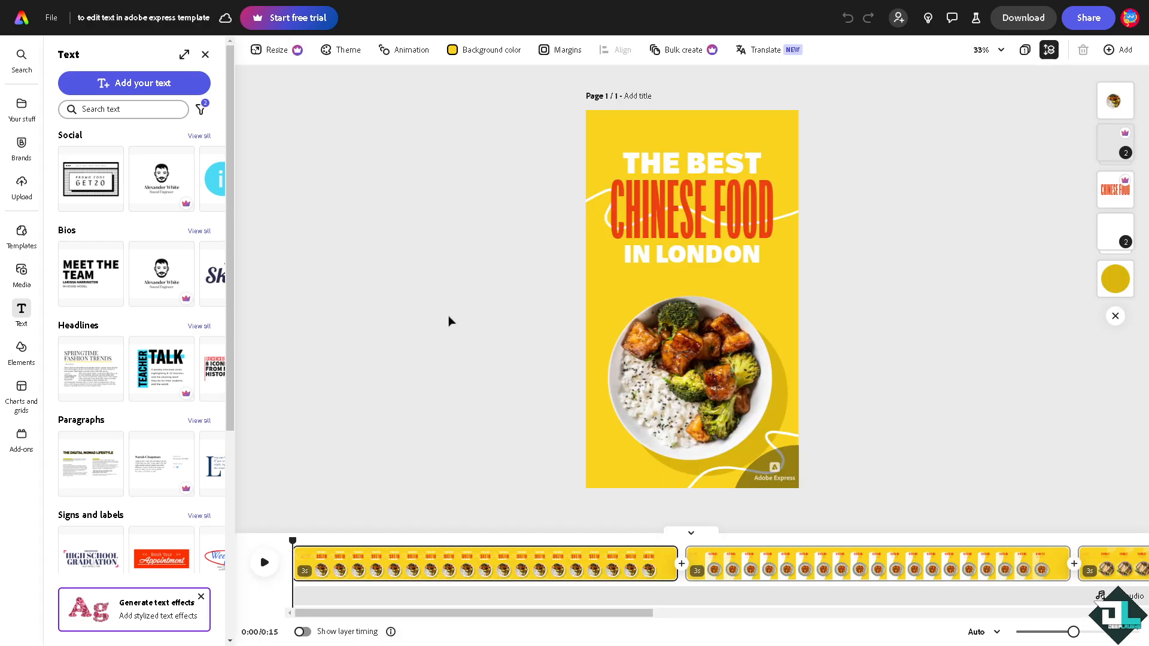
{"action": "mouse_move", "coordinate": [535, 280]}
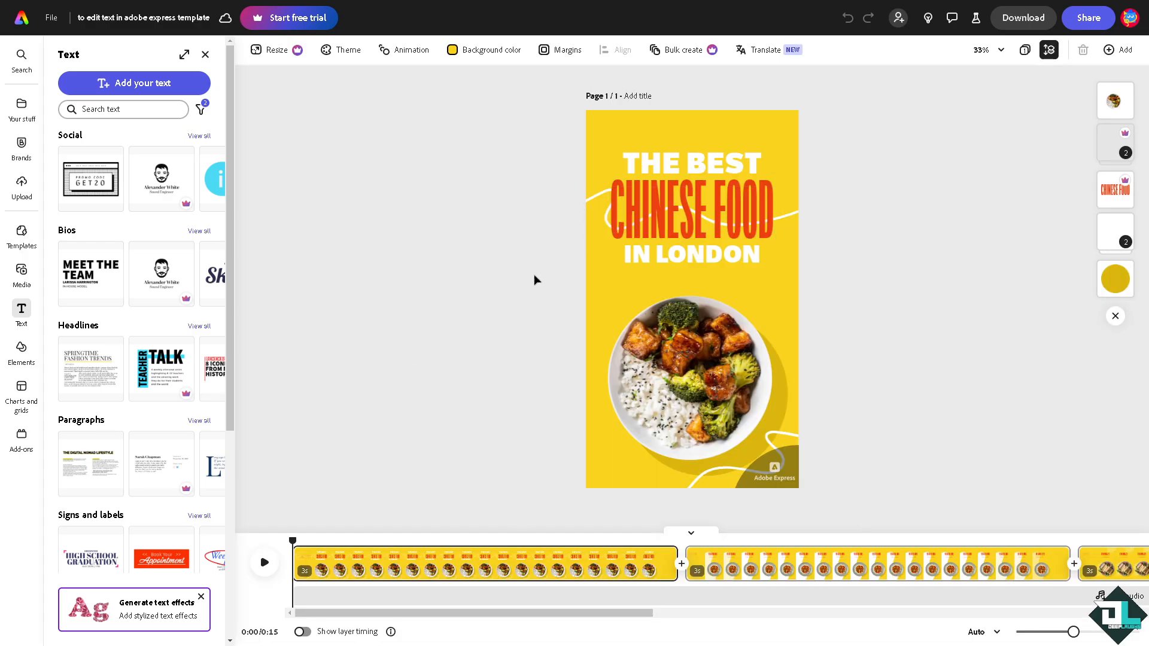
Show the second scene, 'The Golden Lotus is the best in East', on the canvas
{"action": "left_click", "coordinate": [264, 576]}
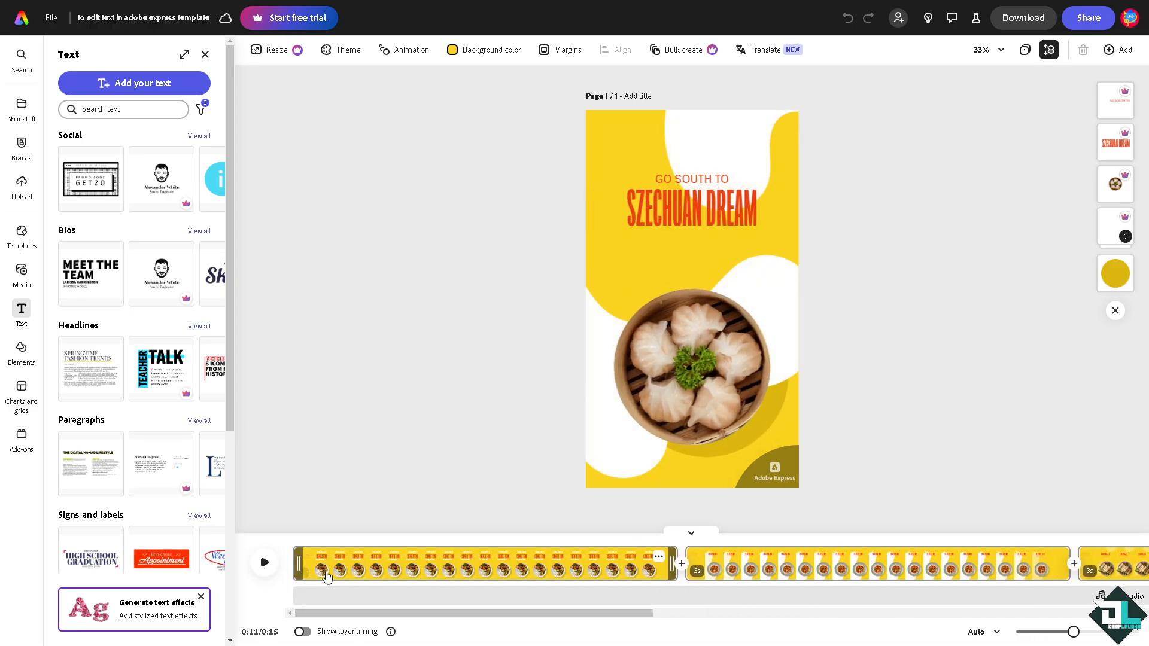
{"action": "left_click", "coordinate": [688, 366]}
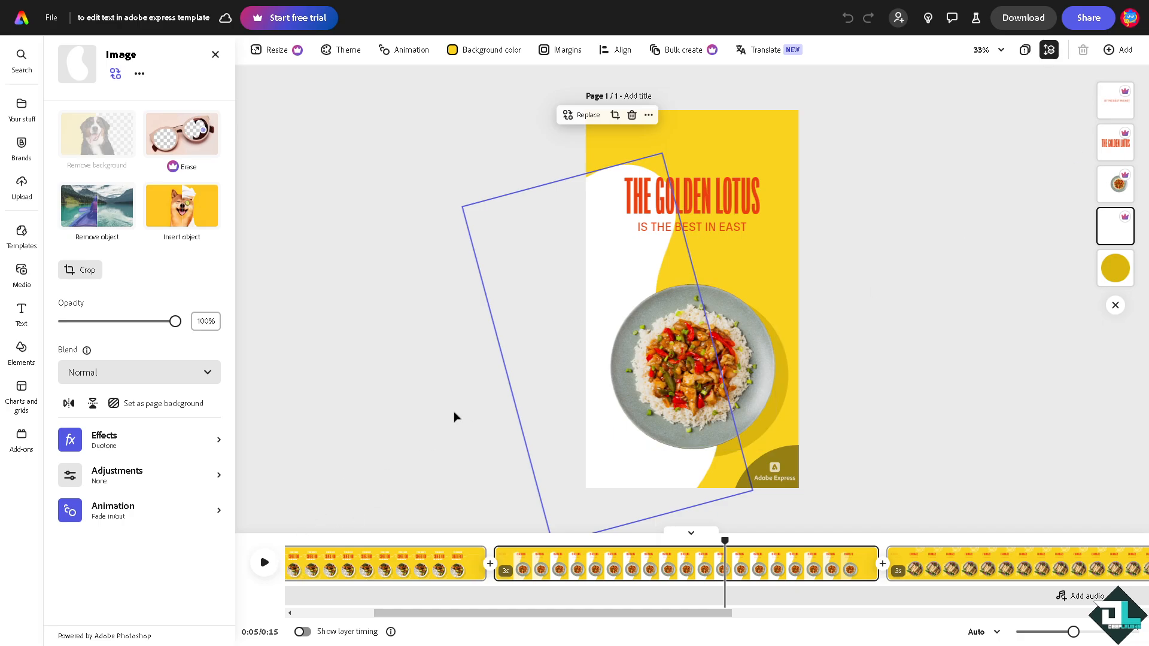
{"action": "mouse_move", "coordinate": [1115, 109]}
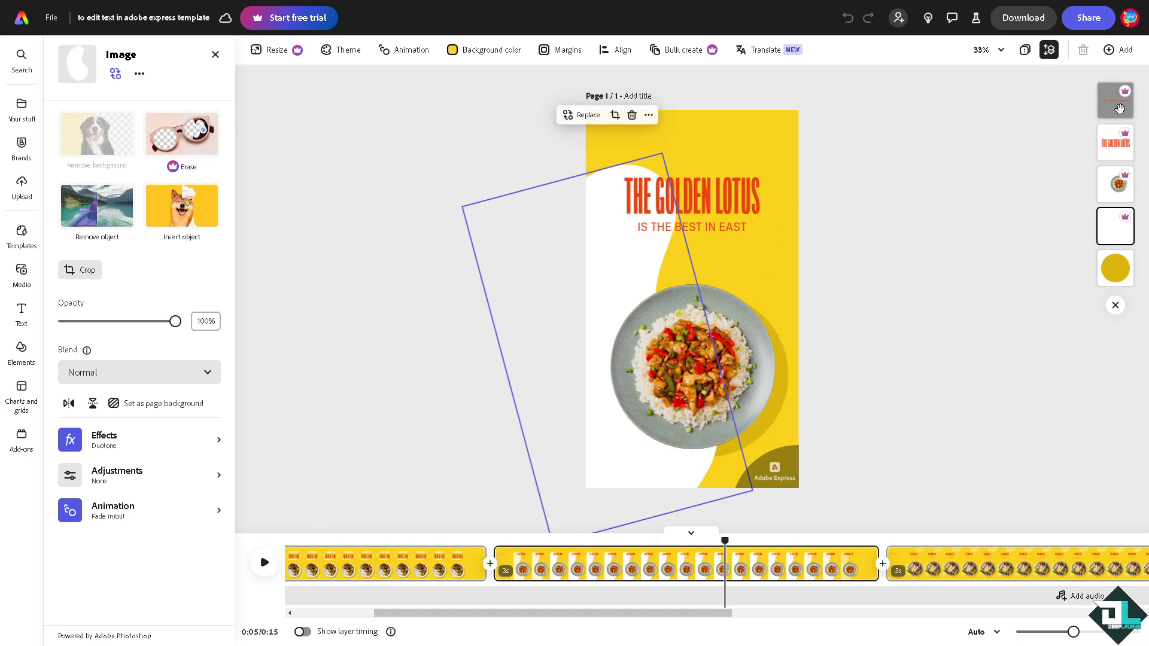
Retype the headline as 'how to edit text in adobe express template'
{"action": "left_click", "coordinate": [690, 226]}
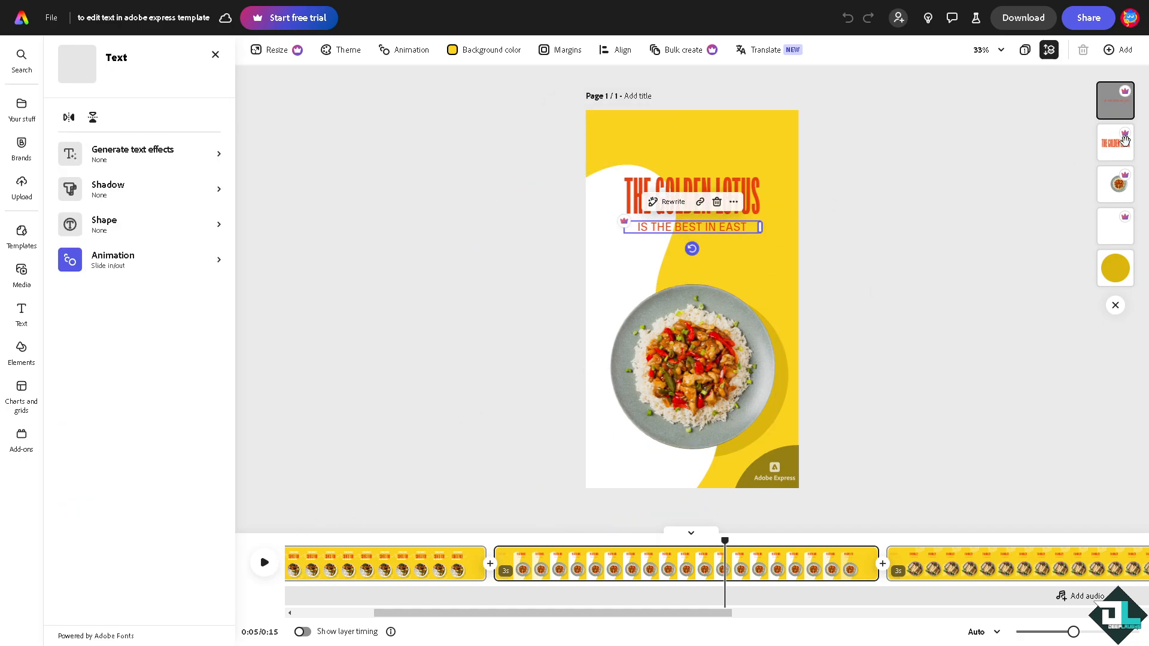
{"action": "left_click", "coordinate": [689, 199]}
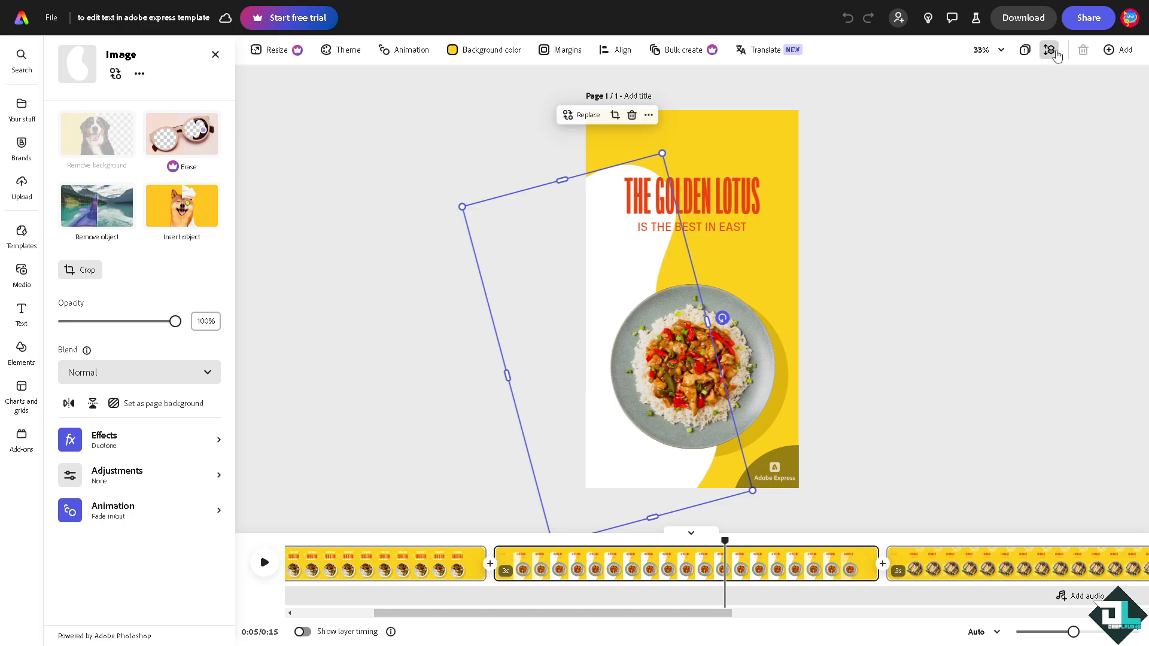
{"action": "left_click", "coordinate": [1051, 50]}
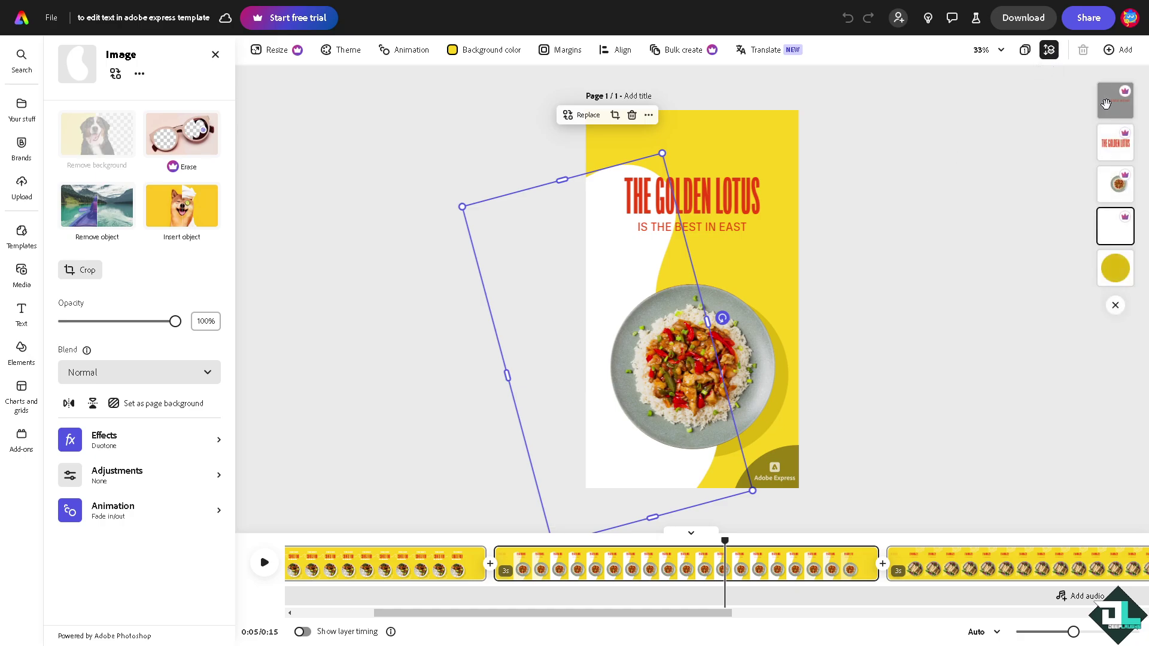
{"action": "left_click", "coordinate": [689, 196]}
{"action": "type", "text": "how to edit text in adobe express template"}
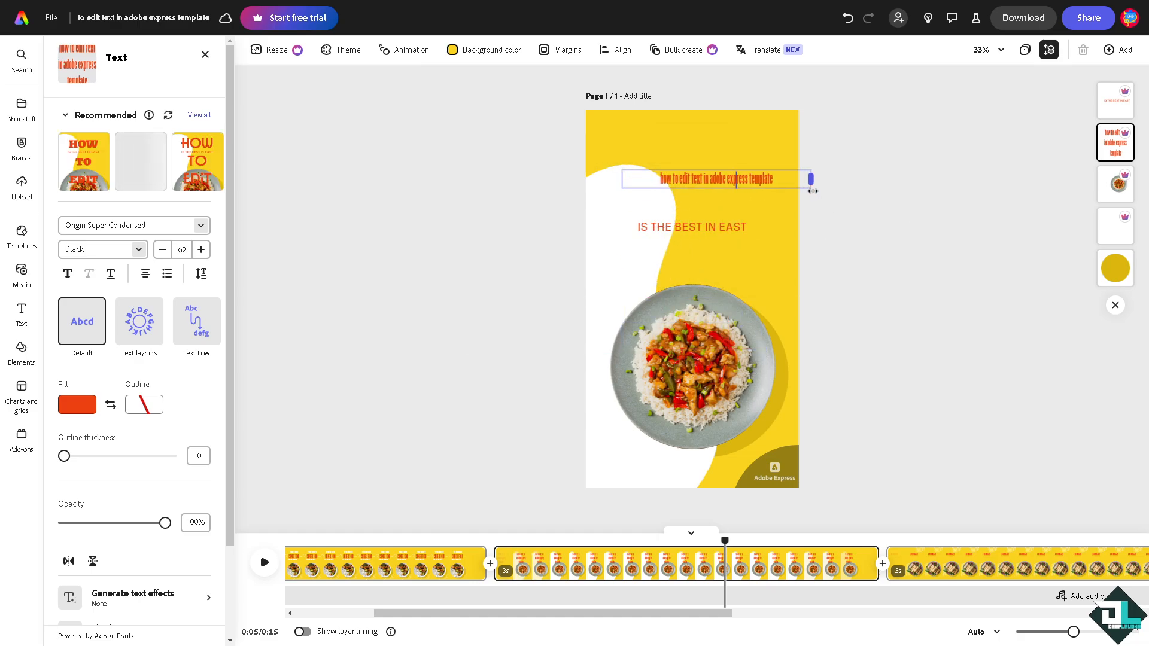
Set the new headline in Abril Fatface with a red fill
{"action": "left_click", "coordinate": [710, 179]}
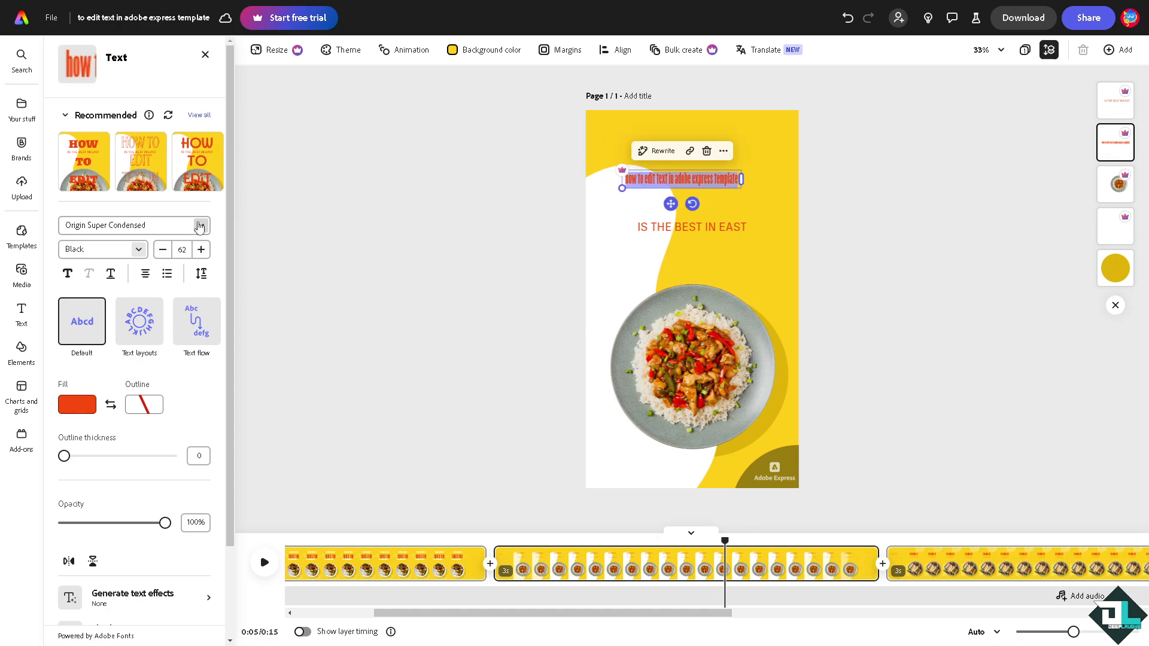
{"action": "left_click", "coordinate": [134, 225]}
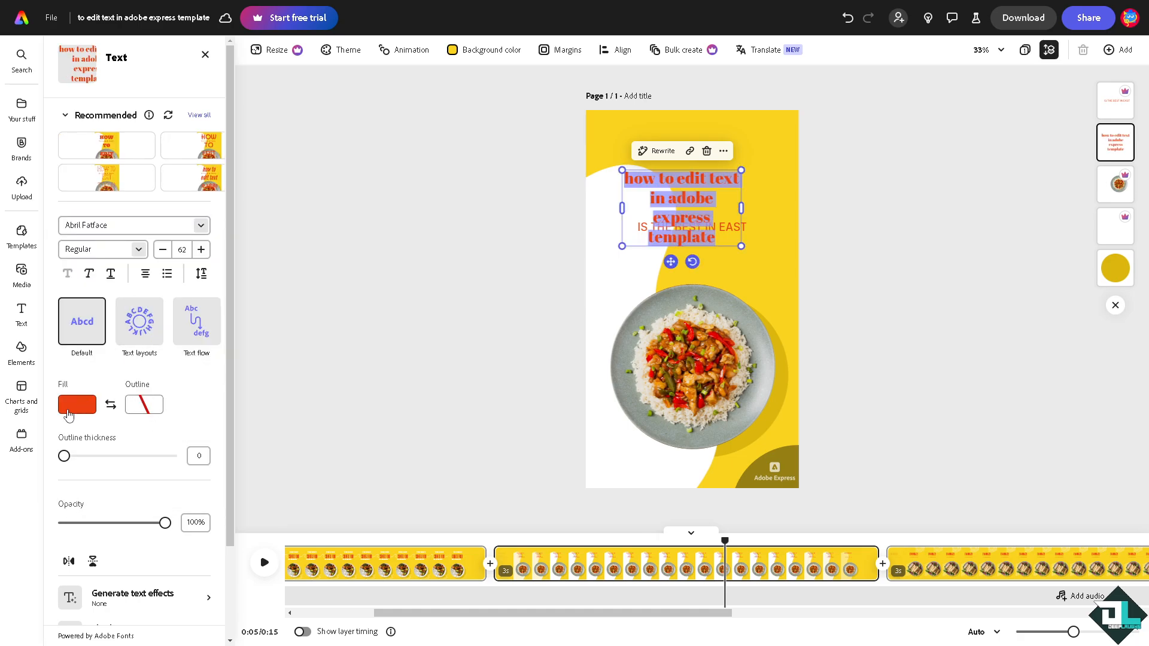
{"action": "left_click", "coordinate": [77, 404]}
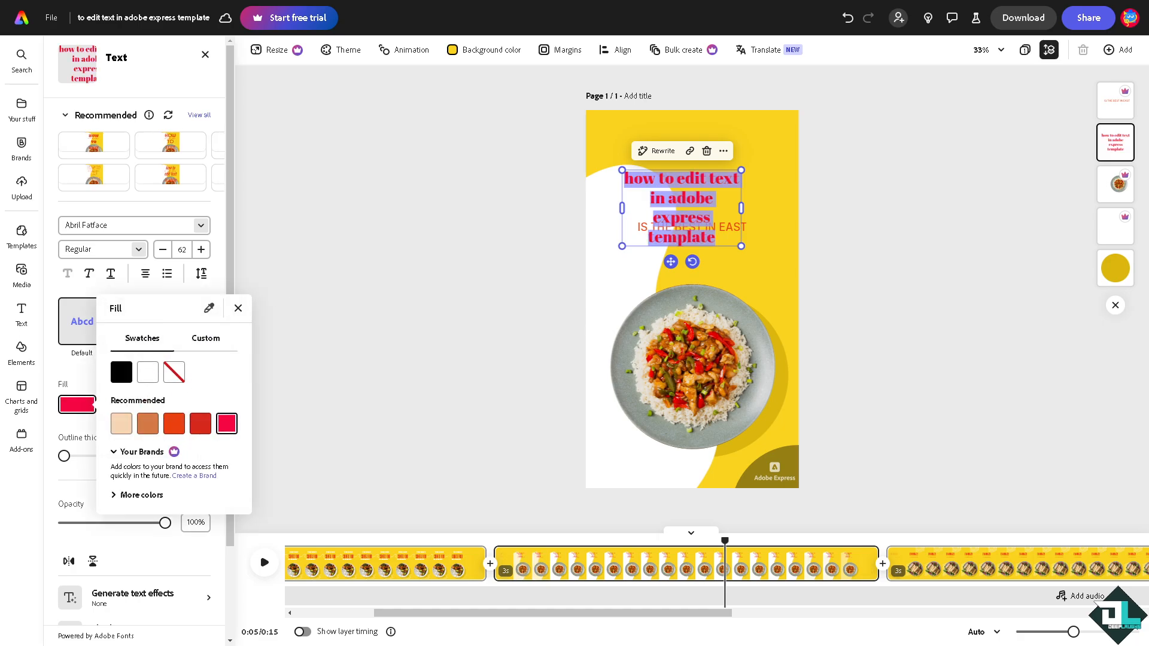
{"action": "mouse_move", "coordinate": [815, 208]}
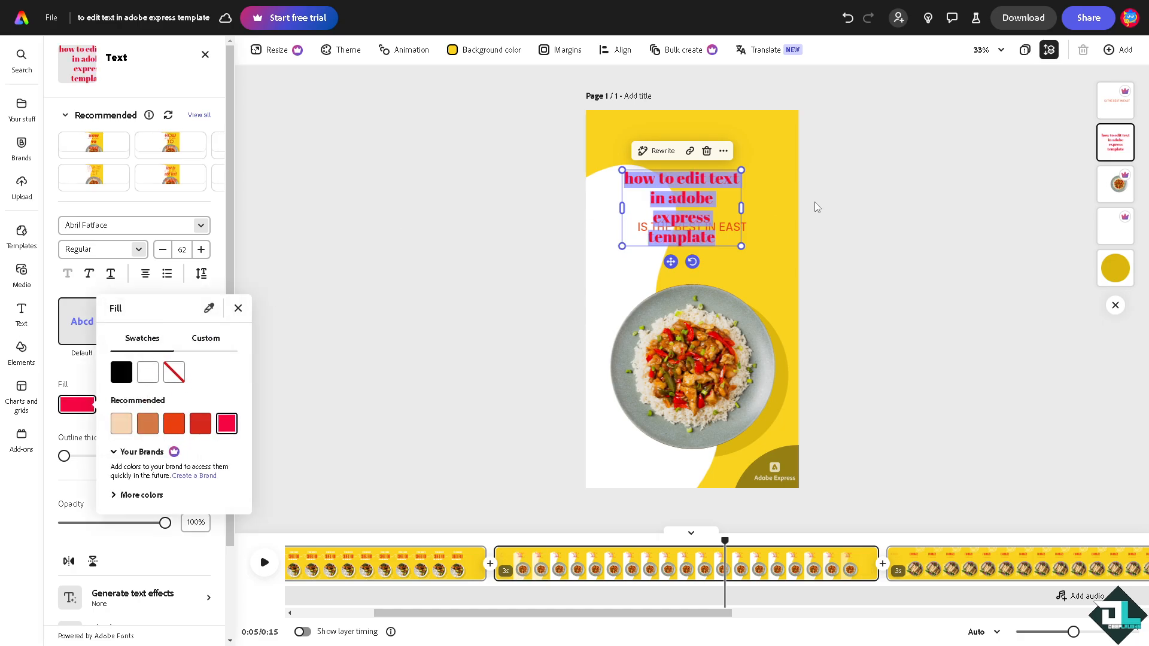
Give the headline size 102 and a dark red outline, thickness 100, then edit the subtitle
{"action": "left_click", "coordinate": [237, 307]}
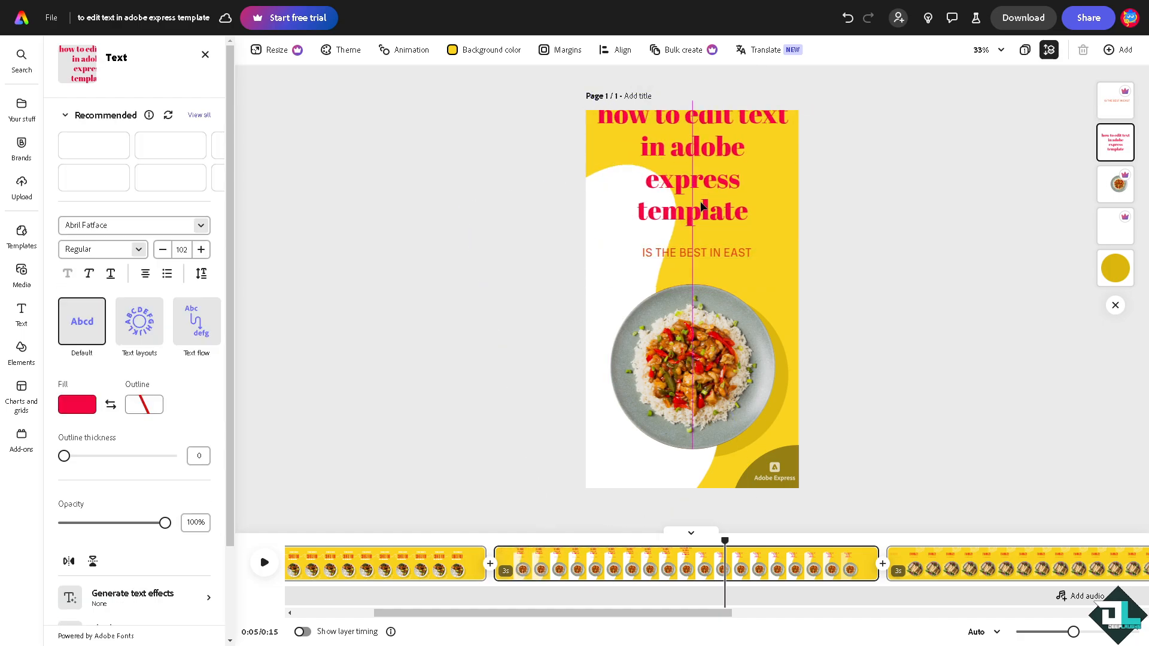
{"action": "left_click", "coordinate": [691, 179]}
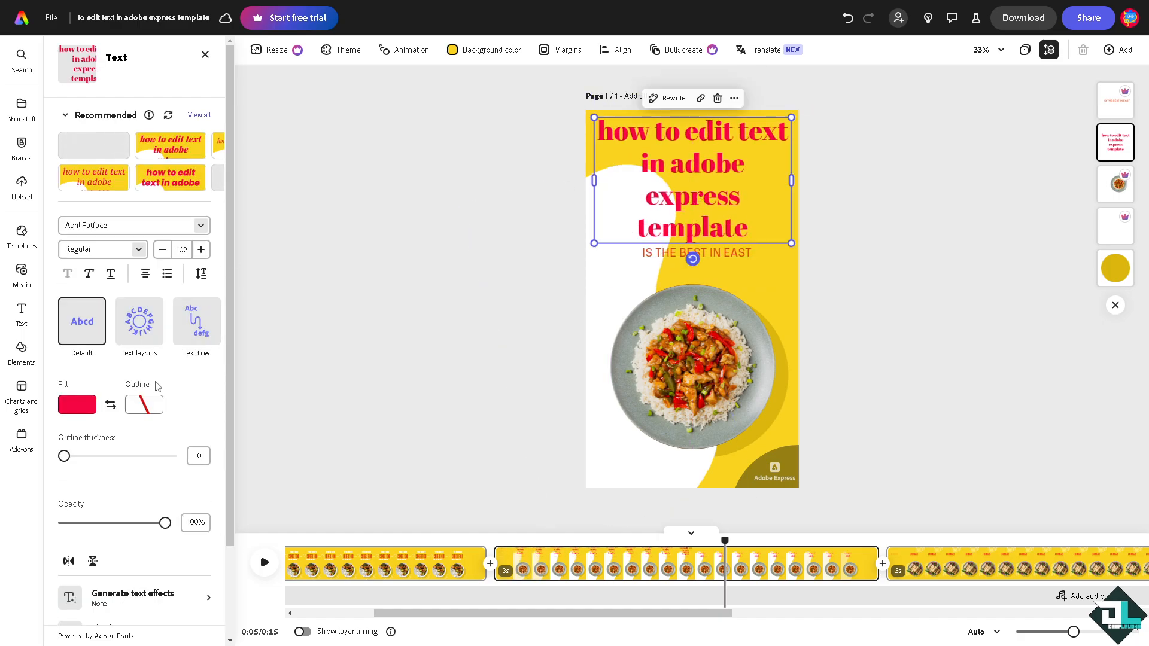
{"action": "left_click", "coordinate": [143, 404]}
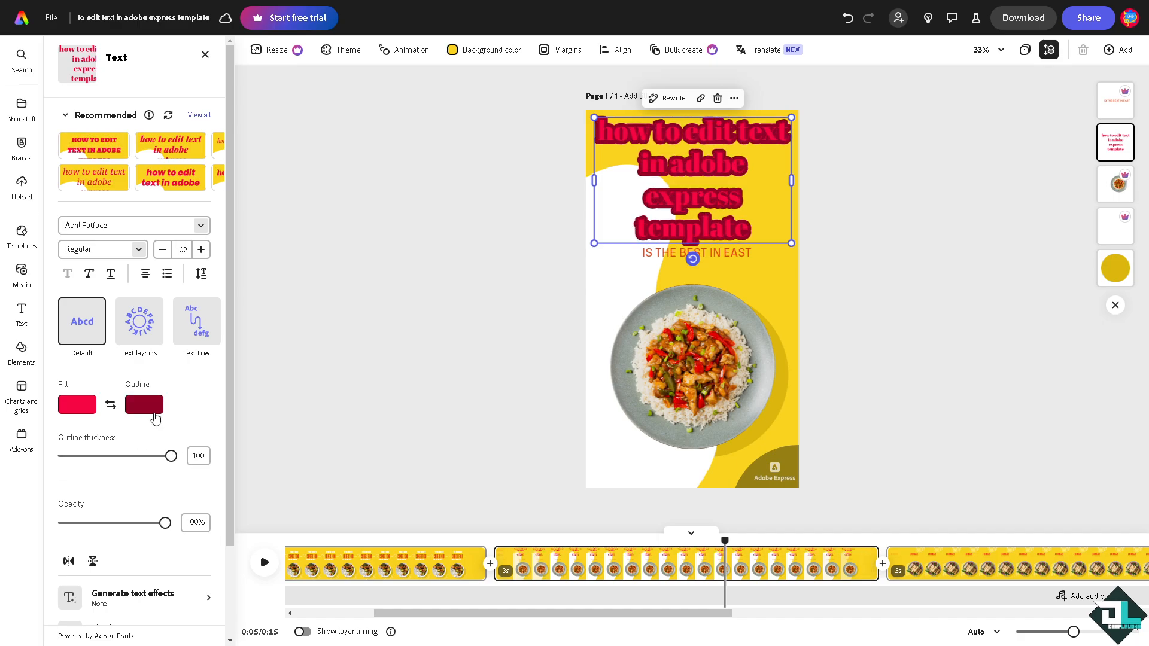
{"action": "left_click", "coordinate": [143, 404]}
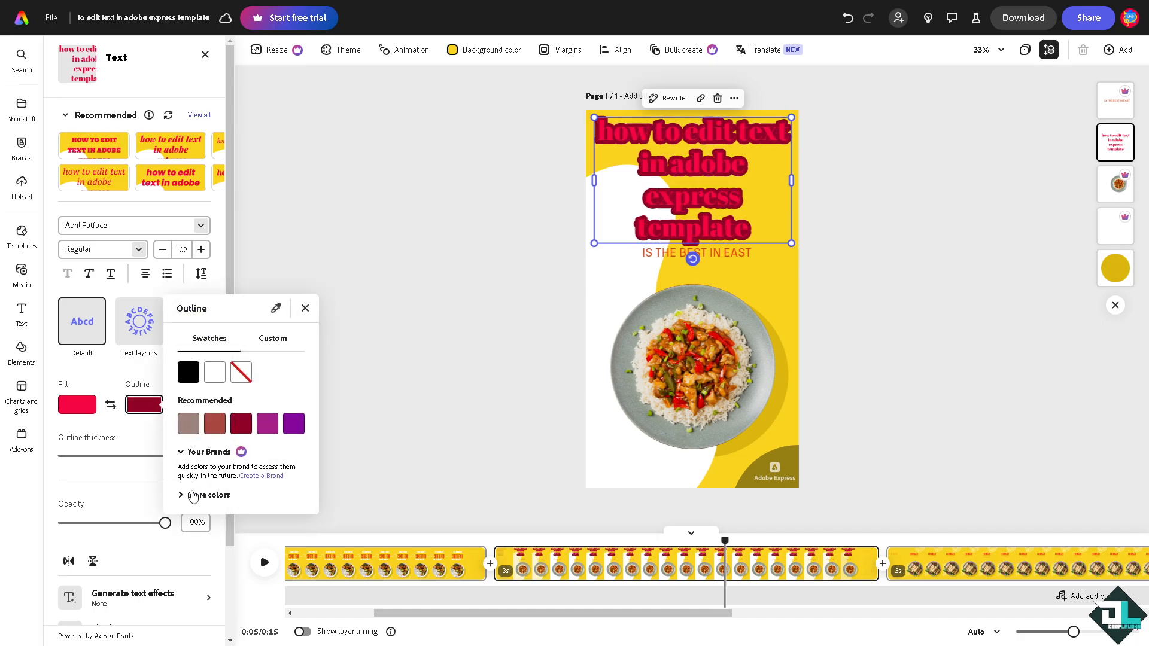
{"action": "left_click", "coordinate": [192, 495]}
{"action": "type", "text": "deep"}
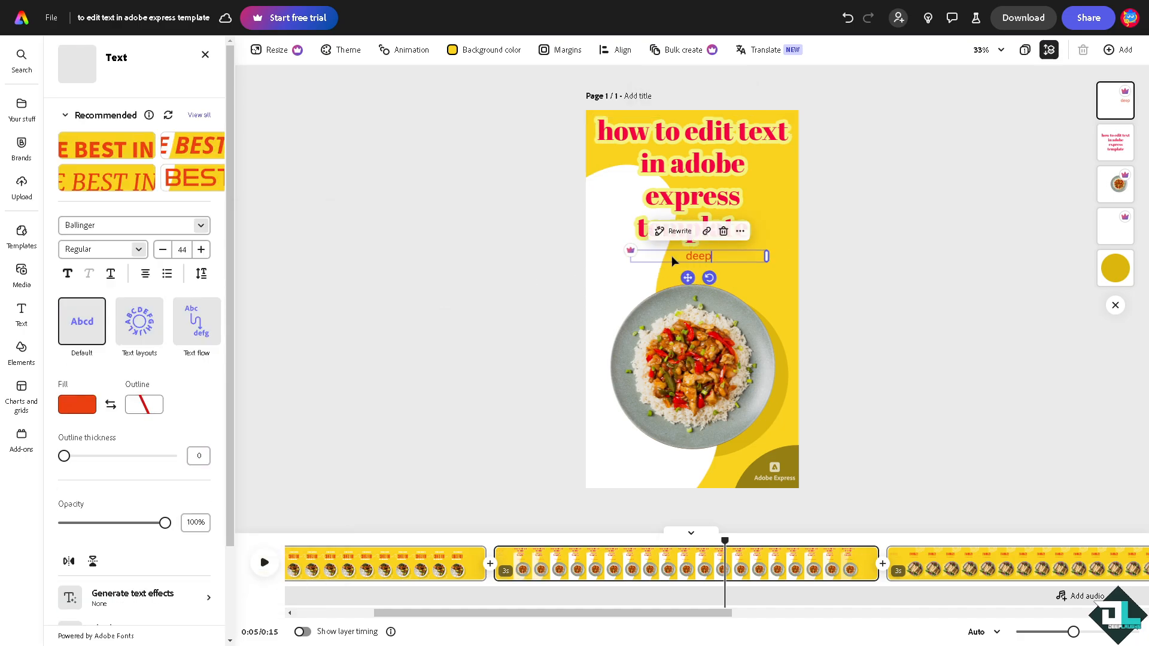
Type 'DEEP LAUGHS' as the subtitle, fixing a typo along the way
{"action": "type", "text": "DEEP AL"}
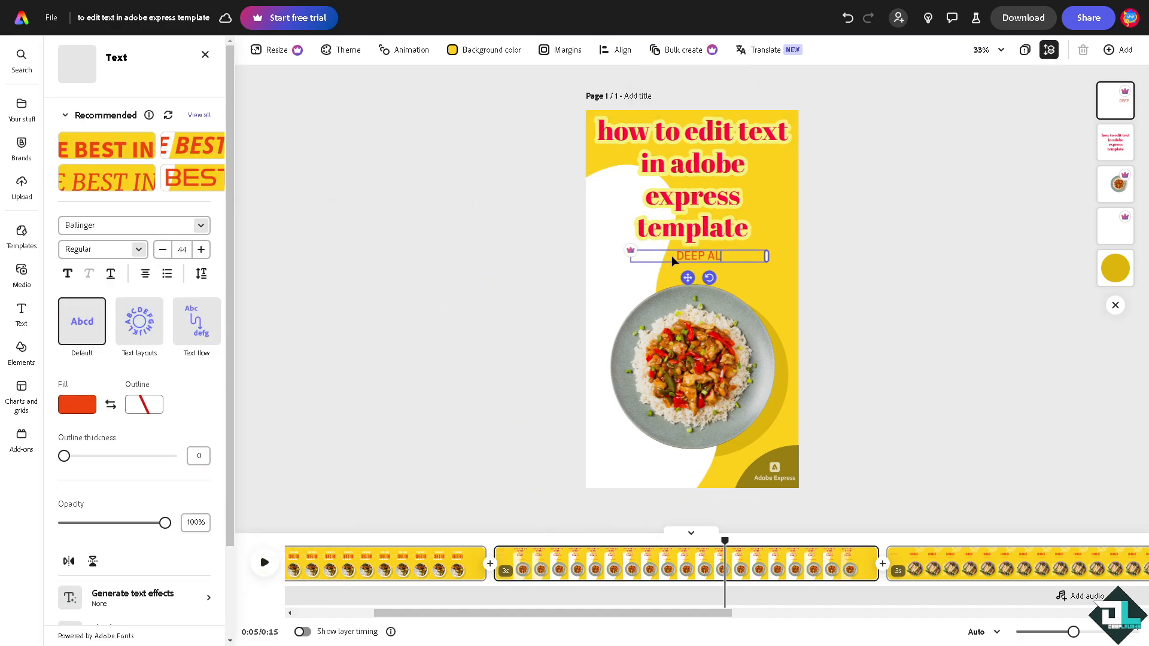
{"action": "key", "text": "Backspace"}
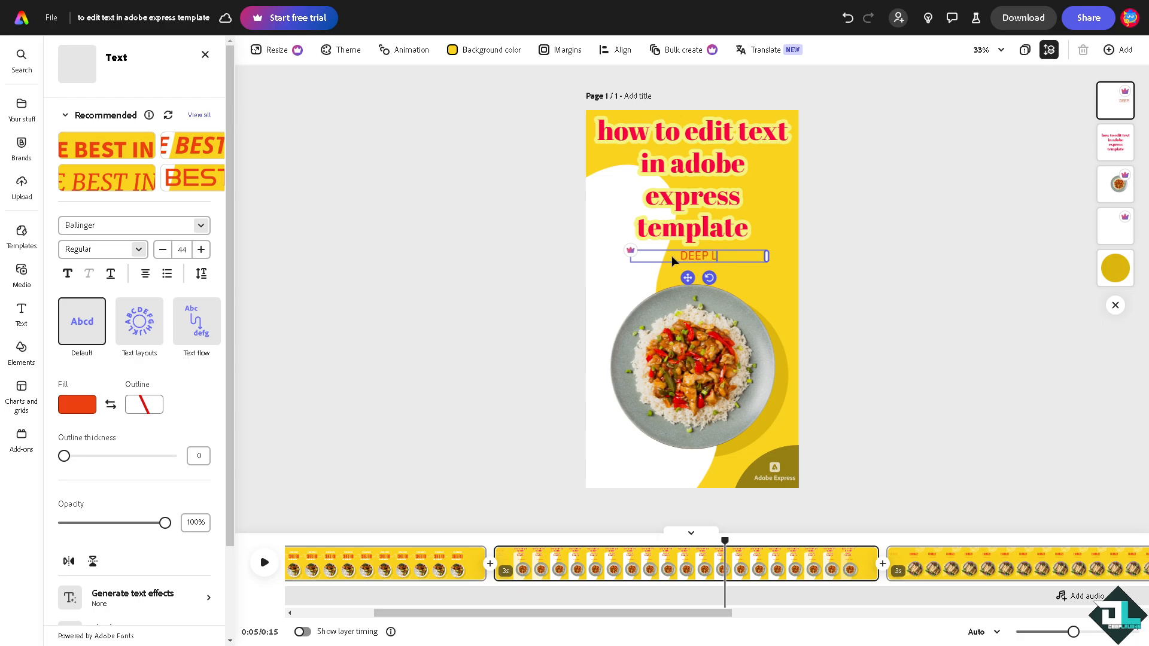
{"action": "type", "text": "AUGHS"}
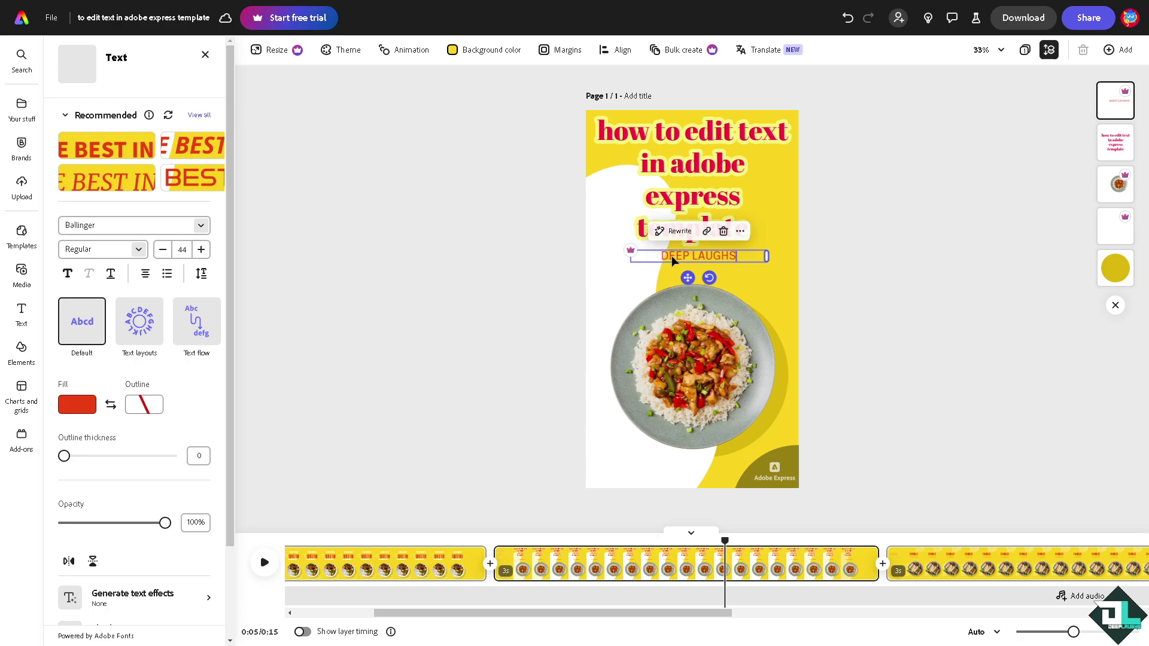
{"action": "left_click", "coordinate": [692, 165]}
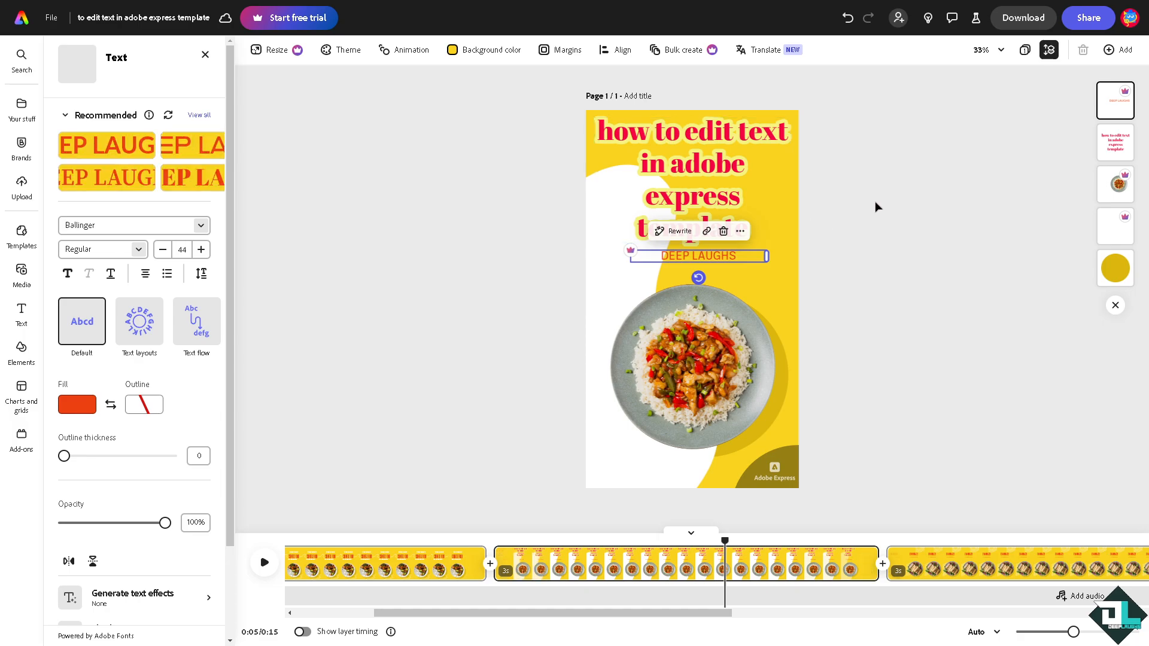
{"action": "mouse_move", "coordinate": [1022, 17]}
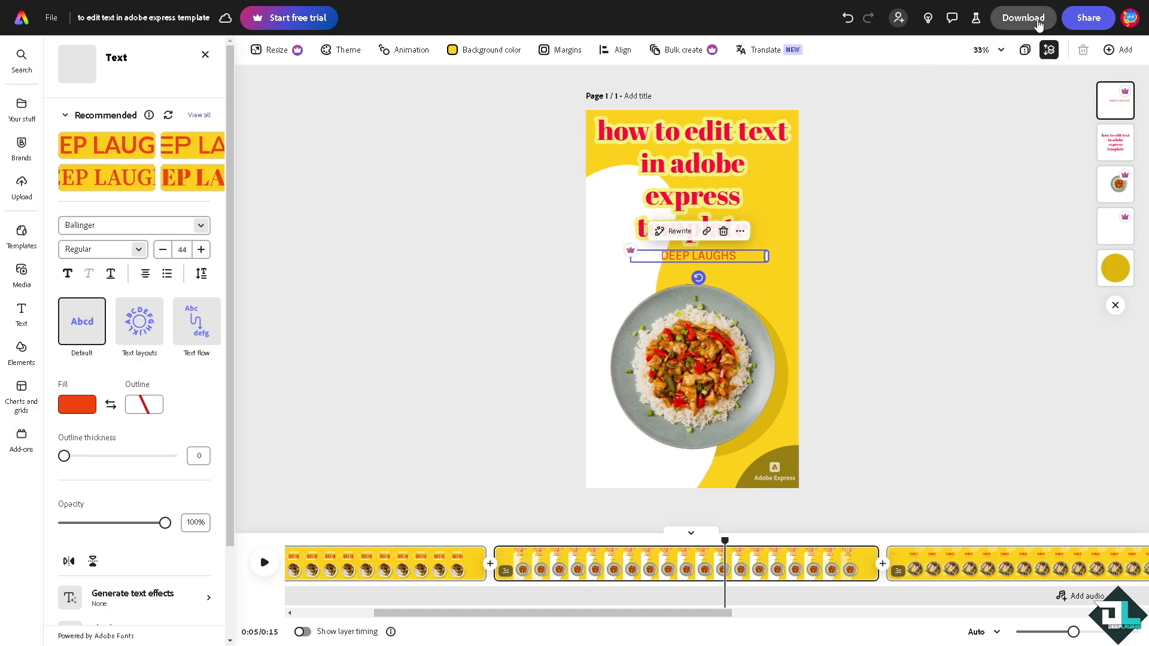
Review the Download file format options, then play the story preview
{"action": "left_click", "coordinate": [1022, 17]}
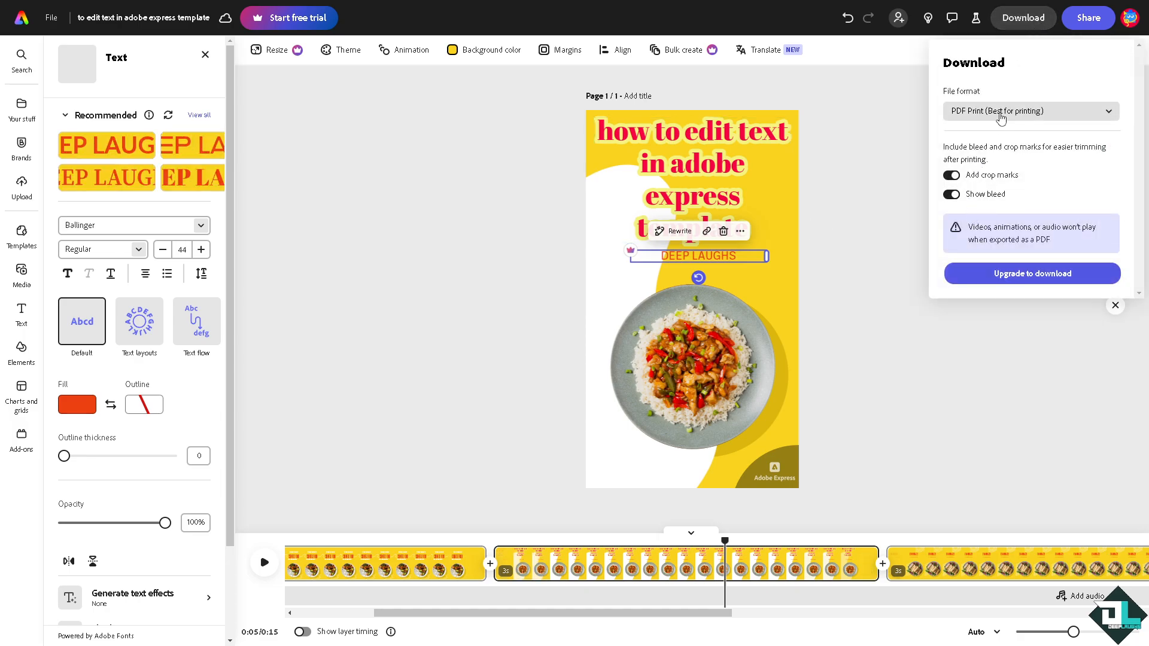
{"action": "left_click", "coordinate": [1029, 111]}
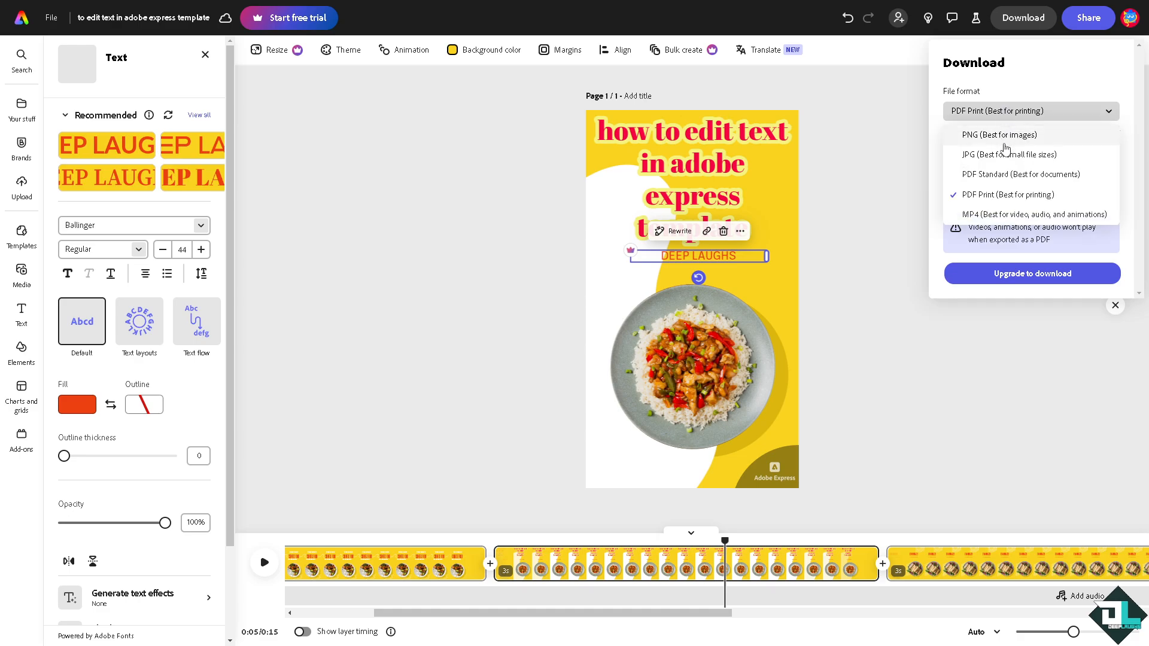
{"action": "mouse_move", "coordinate": [1006, 155]}
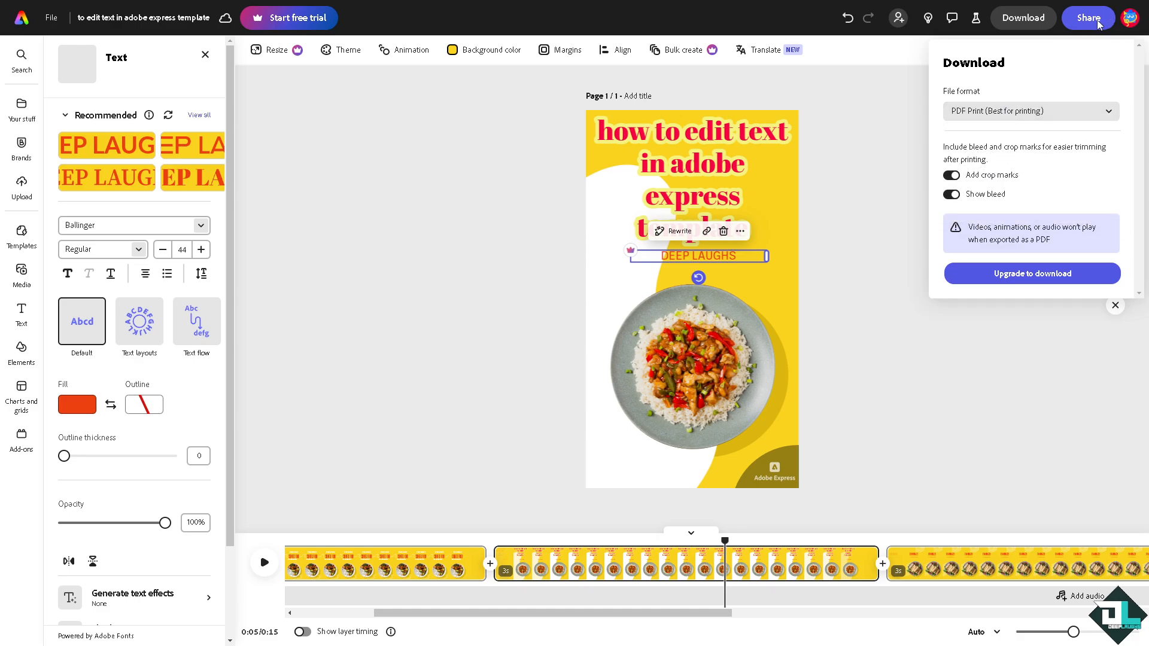
{"action": "left_click", "coordinate": [1115, 306]}
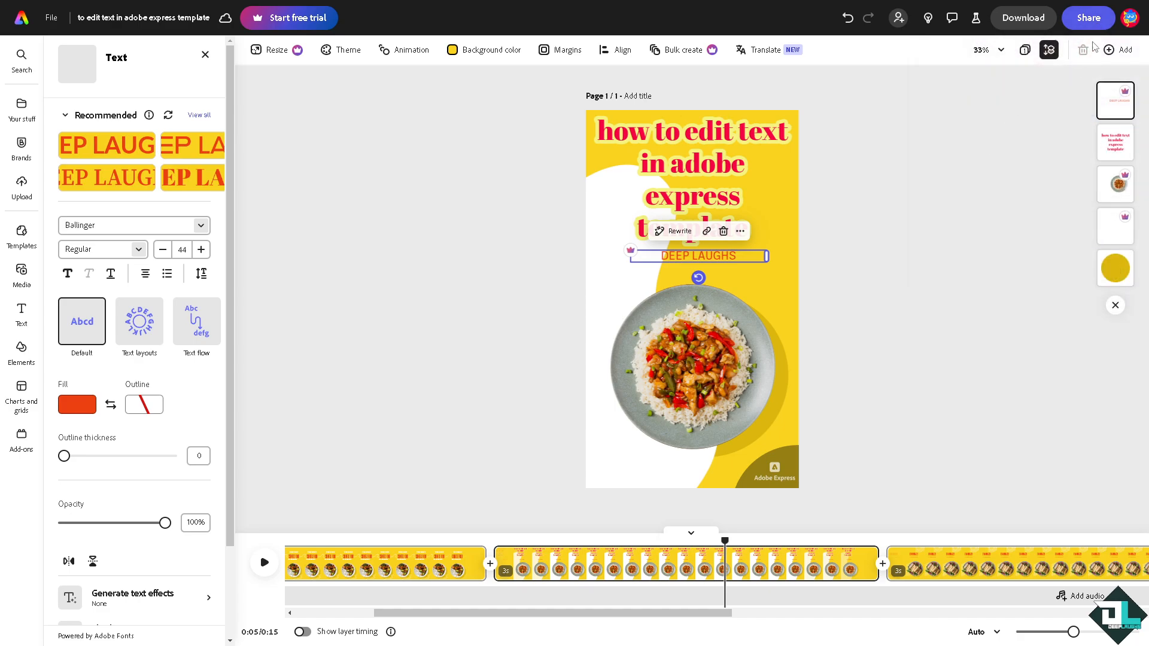
{"action": "left_click", "coordinate": [1087, 17]}
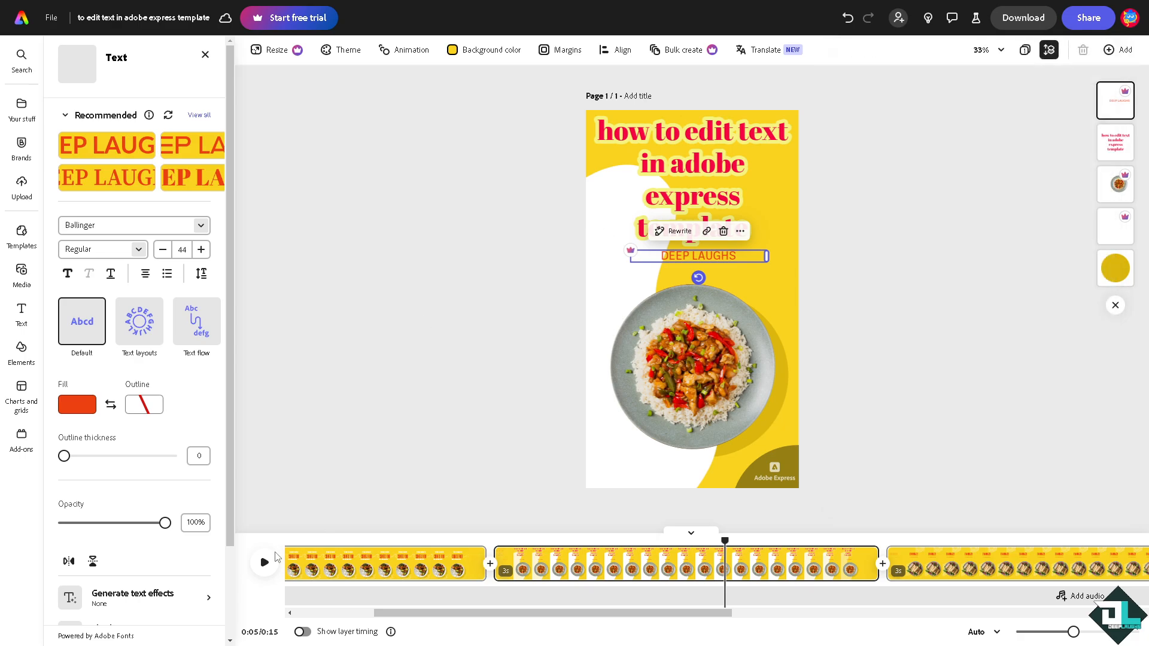
{"action": "left_click", "coordinate": [264, 562]}
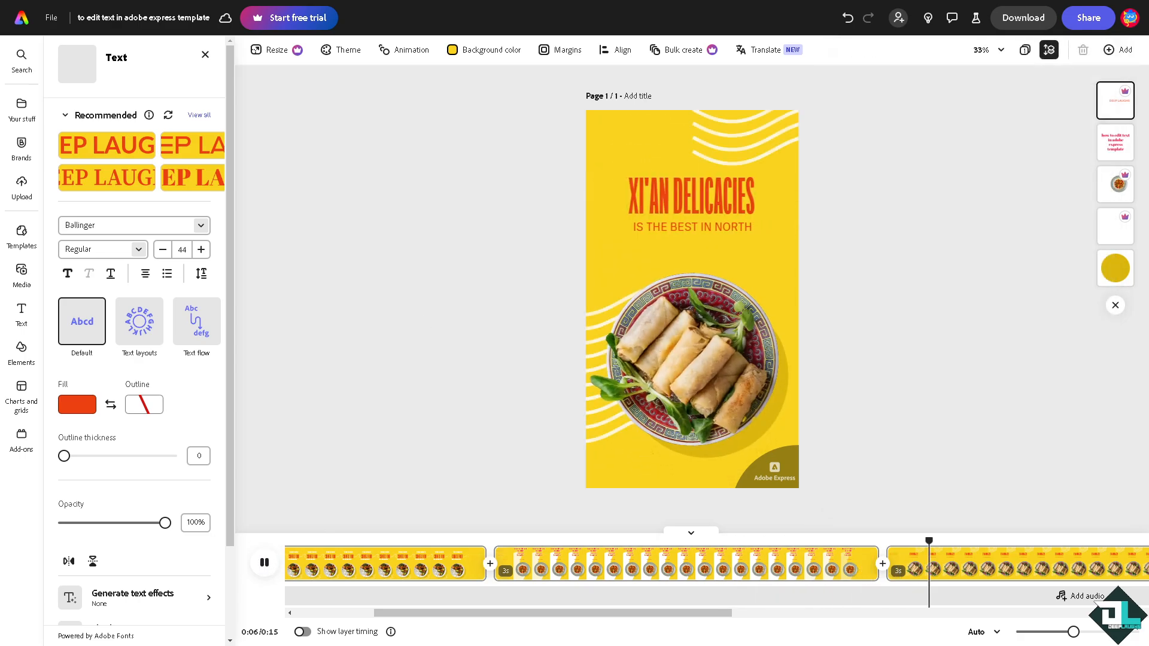